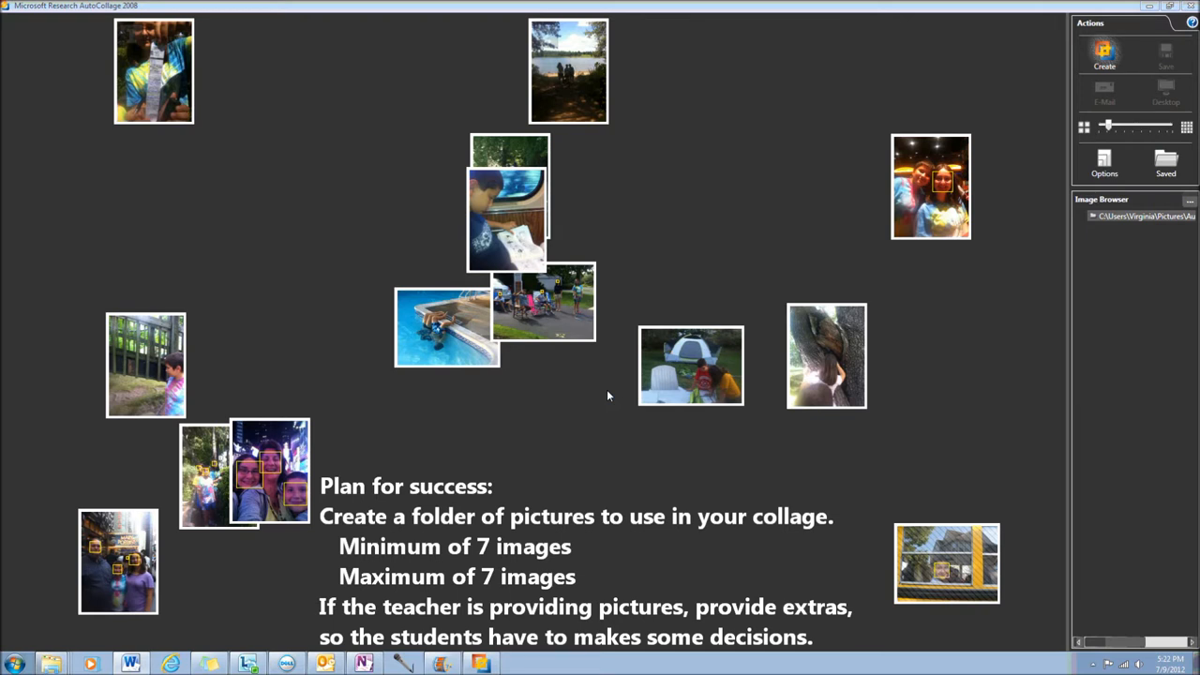
Step: Choose the AutoCollage > Summer folder as the picture source and confirm it
{"action": "left_click", "coordinate": [1189, 199]}
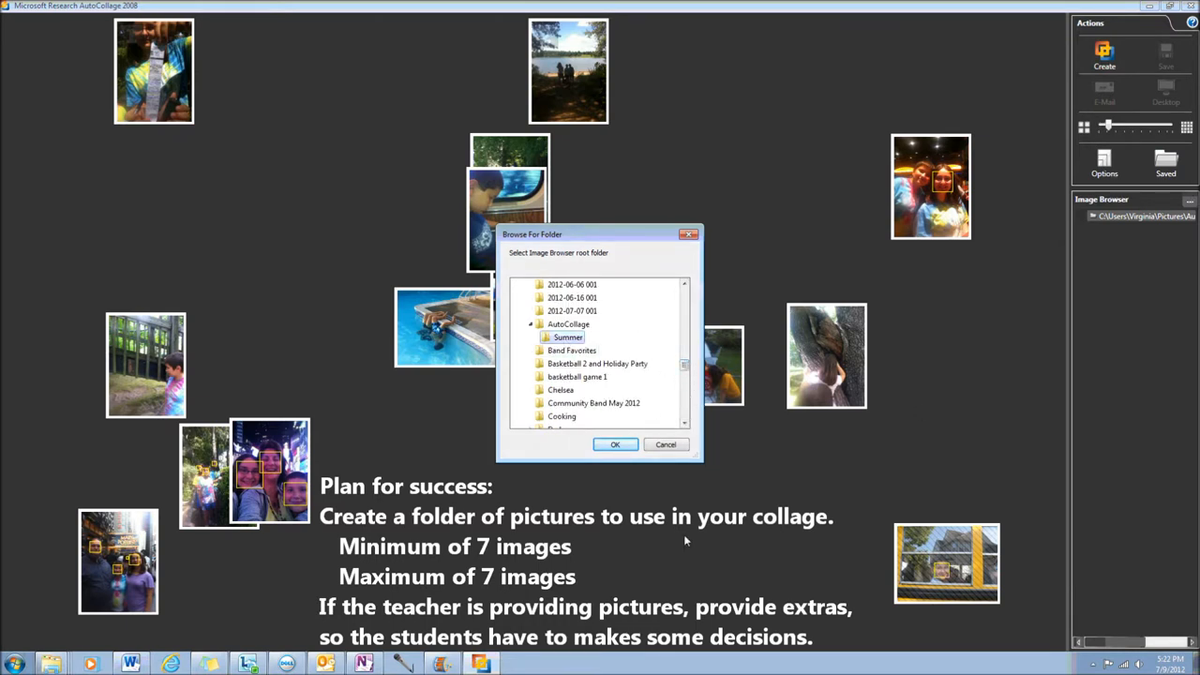
{"action": "left_click", "coordinate": [615, 444]}
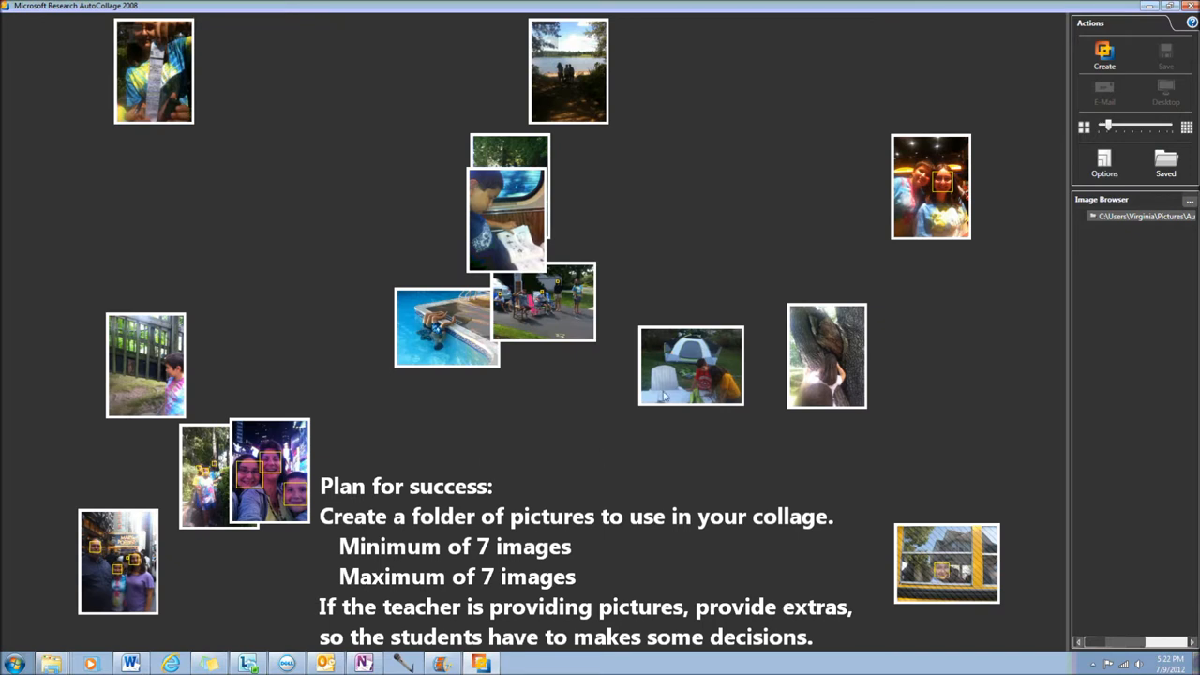
{"action": "mouse_move", "coordinate": [673, 244]}
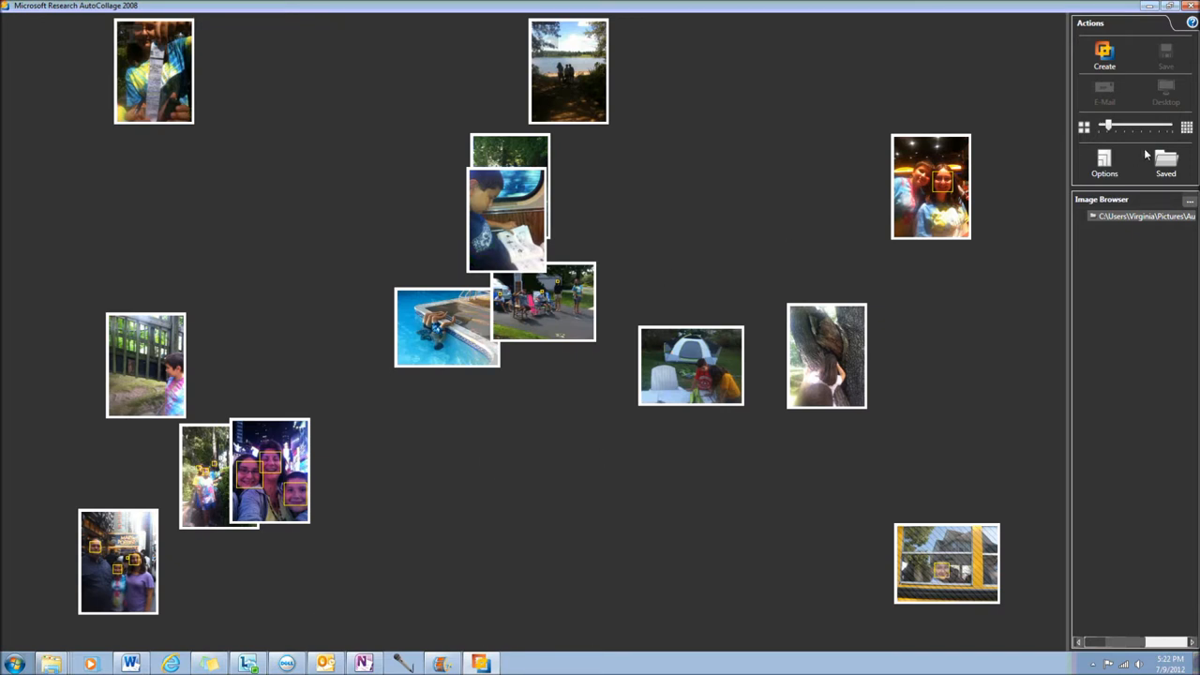
{"action": "left_click", "coordinate": [1102, 159]}
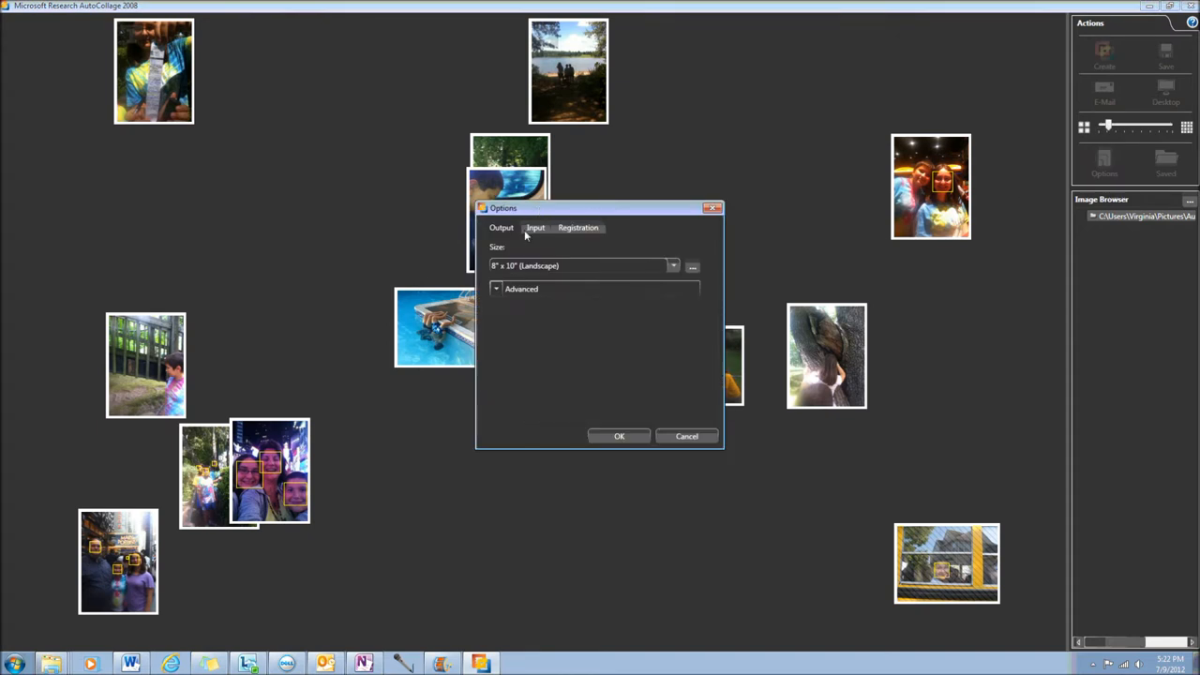
{"action": "left_click", "coordinate": [534, 226]}
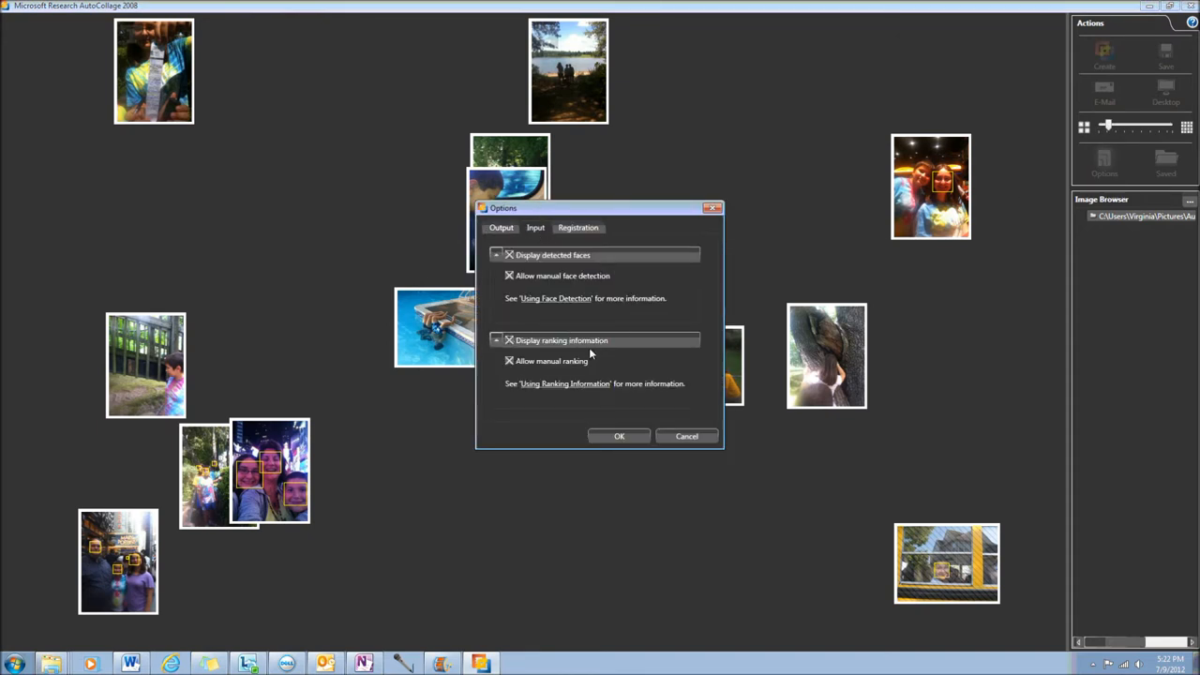
{"action": "mouse_move", "coordinate": [553, 391]}
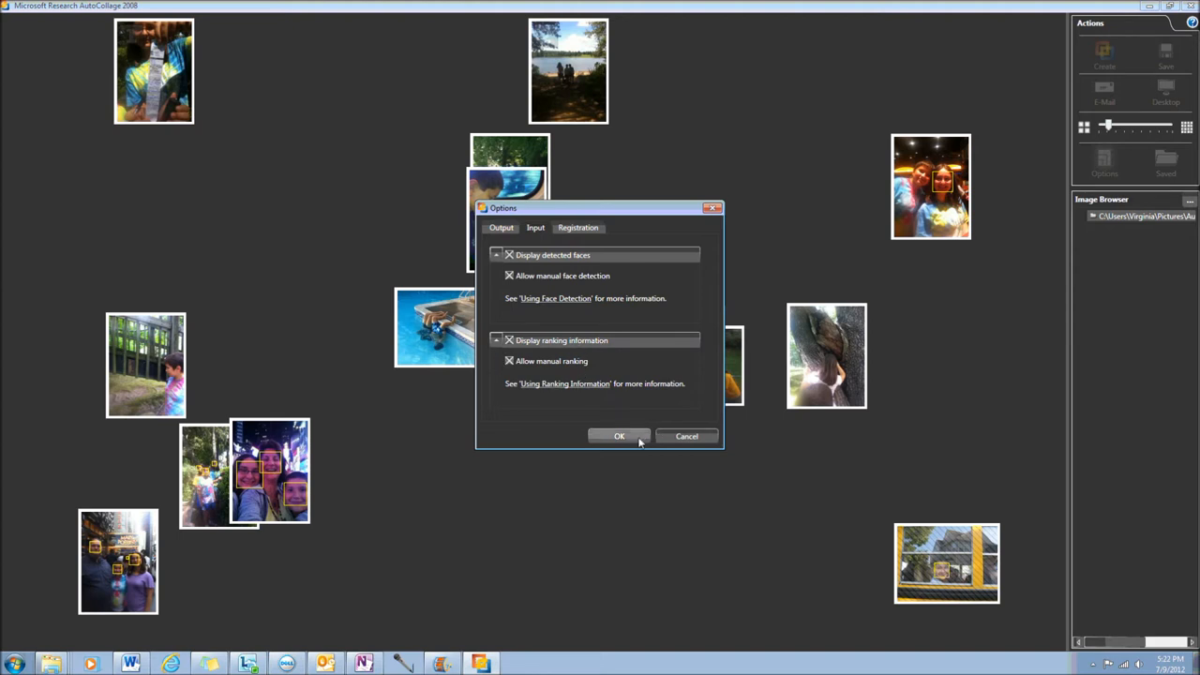
{"action": "left_click", "coordinate": [618, 435]}
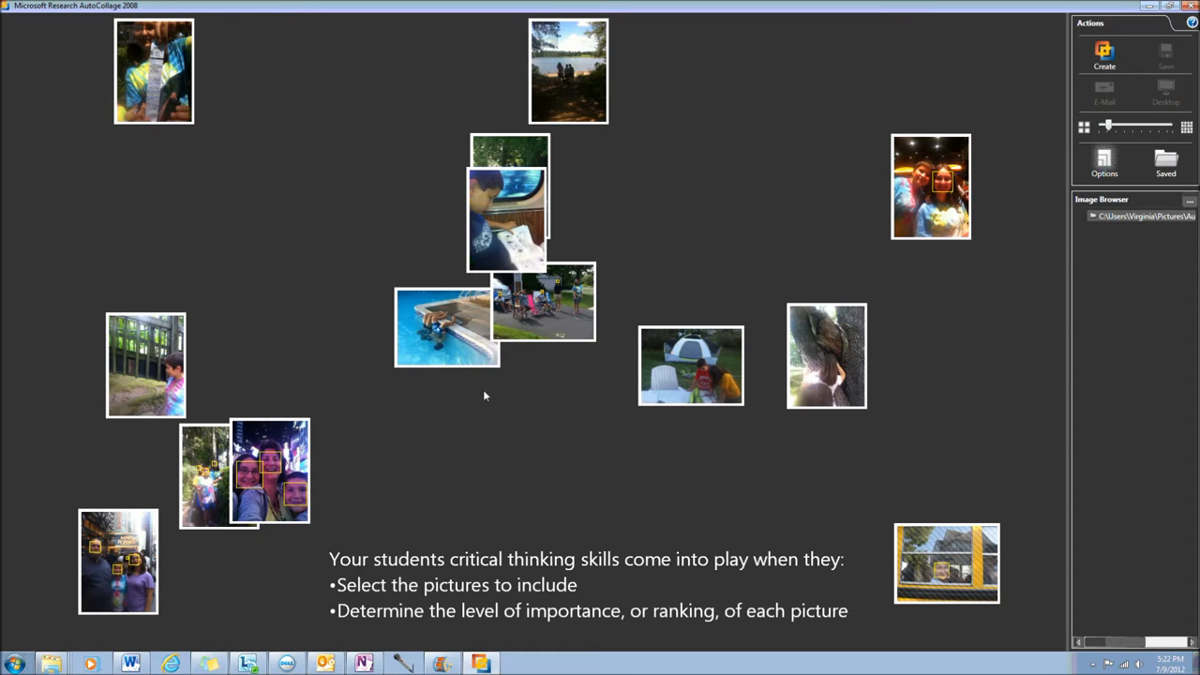
{"action": "left_click", "coordinate": [446, 326]}
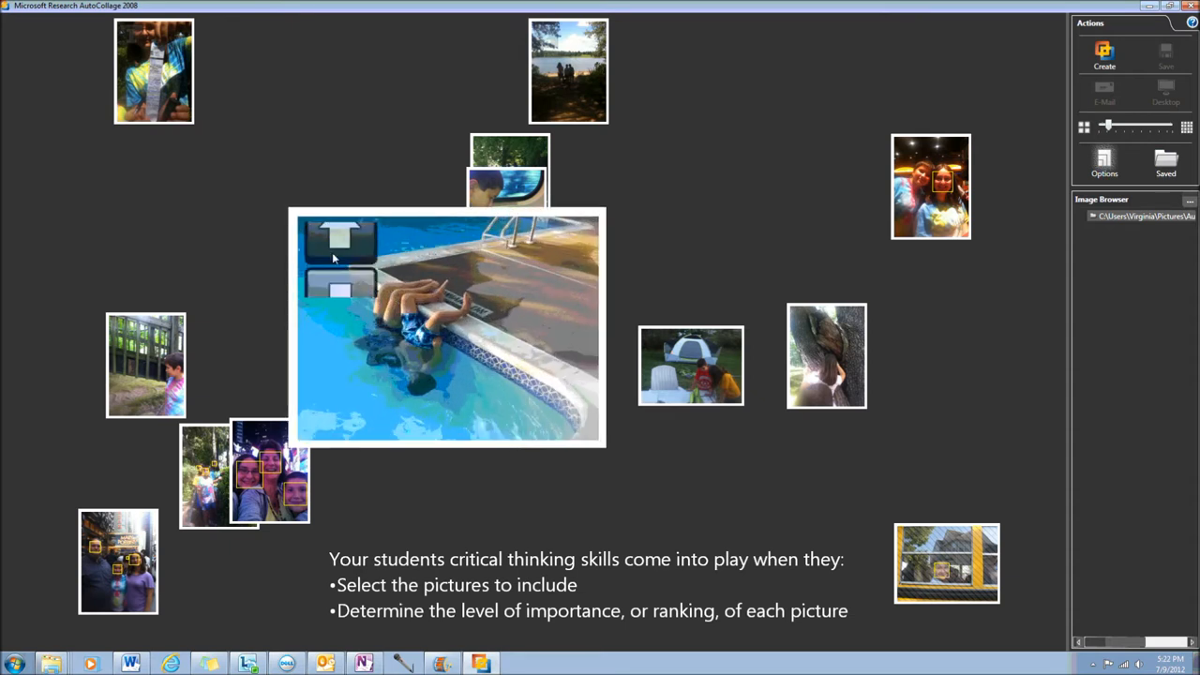
{"action": "left_click", "coordinate": [339, 240]}
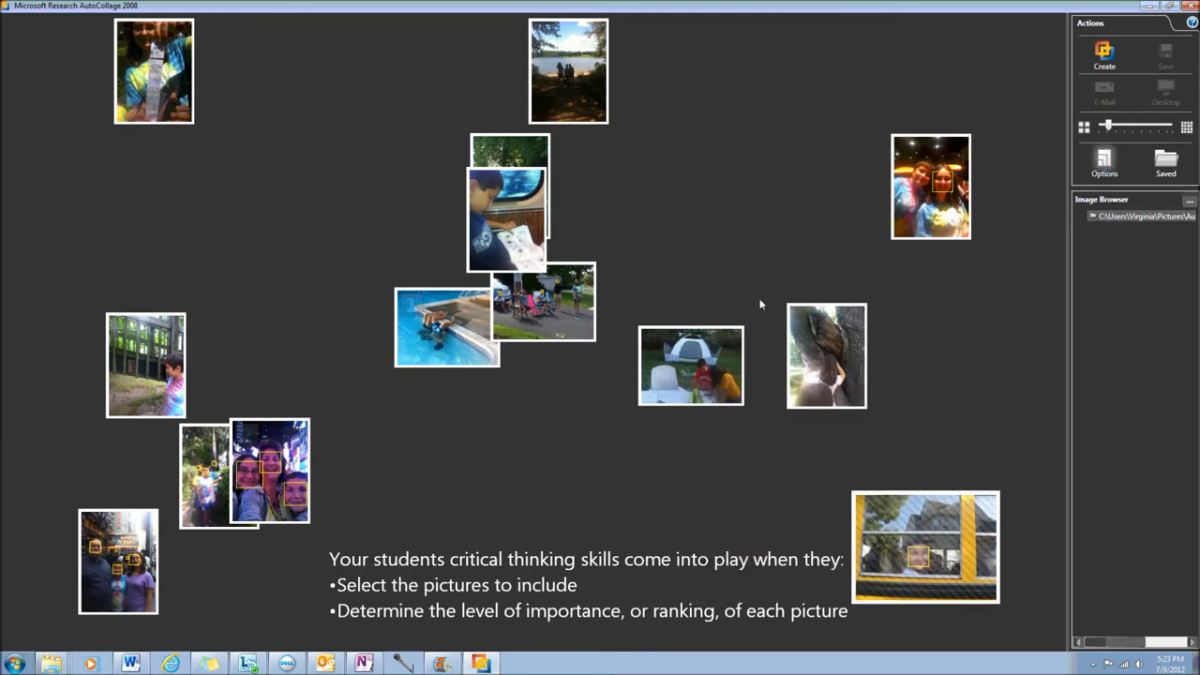
{"action": "left_click", "coordinate": [1104, 160]}
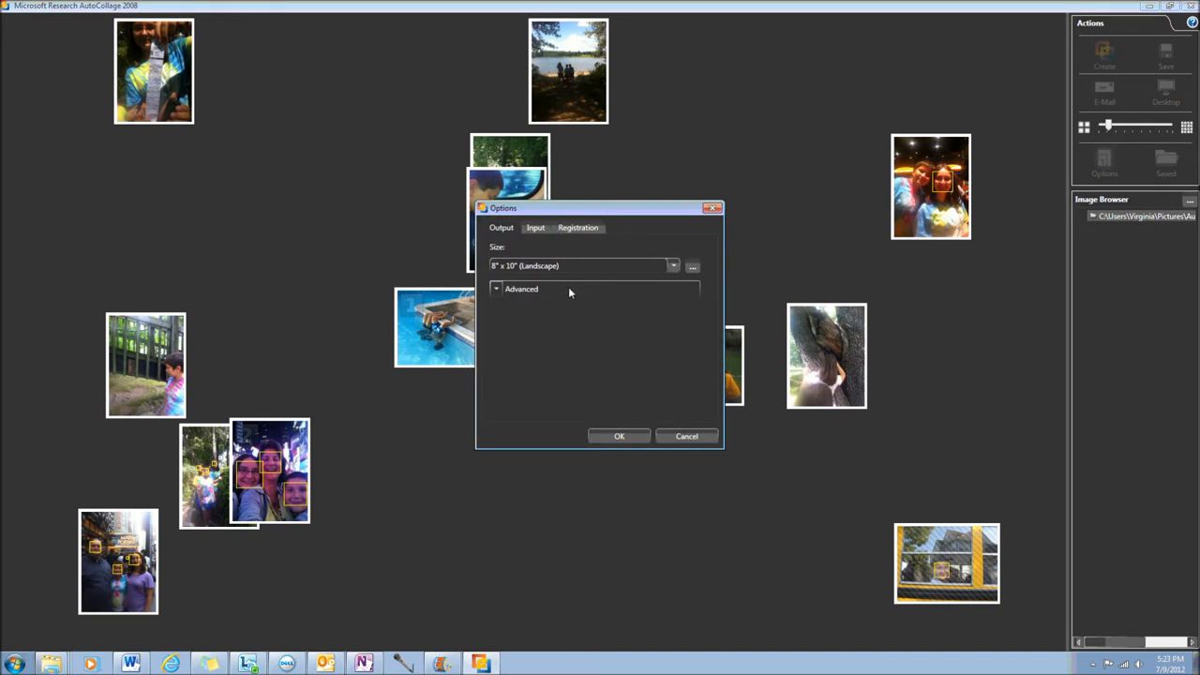
{"action": "left_click", "coordinate": [521, 289]}
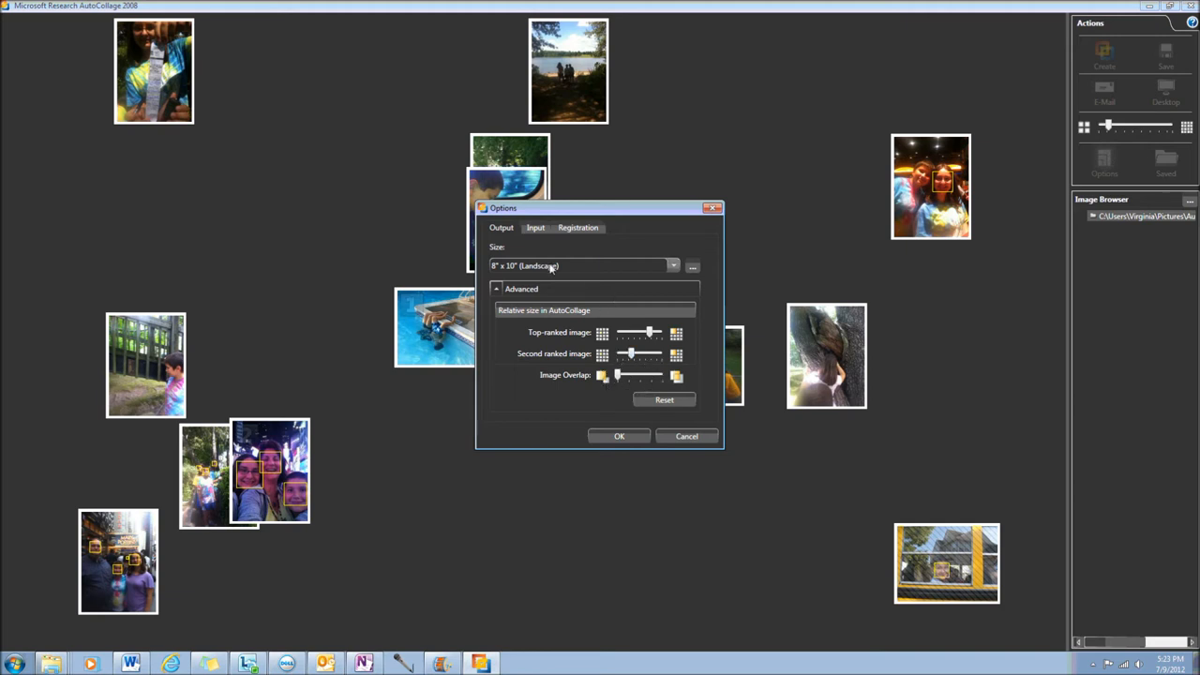
{"action": "left_click", "coordinate": [693, 266]}
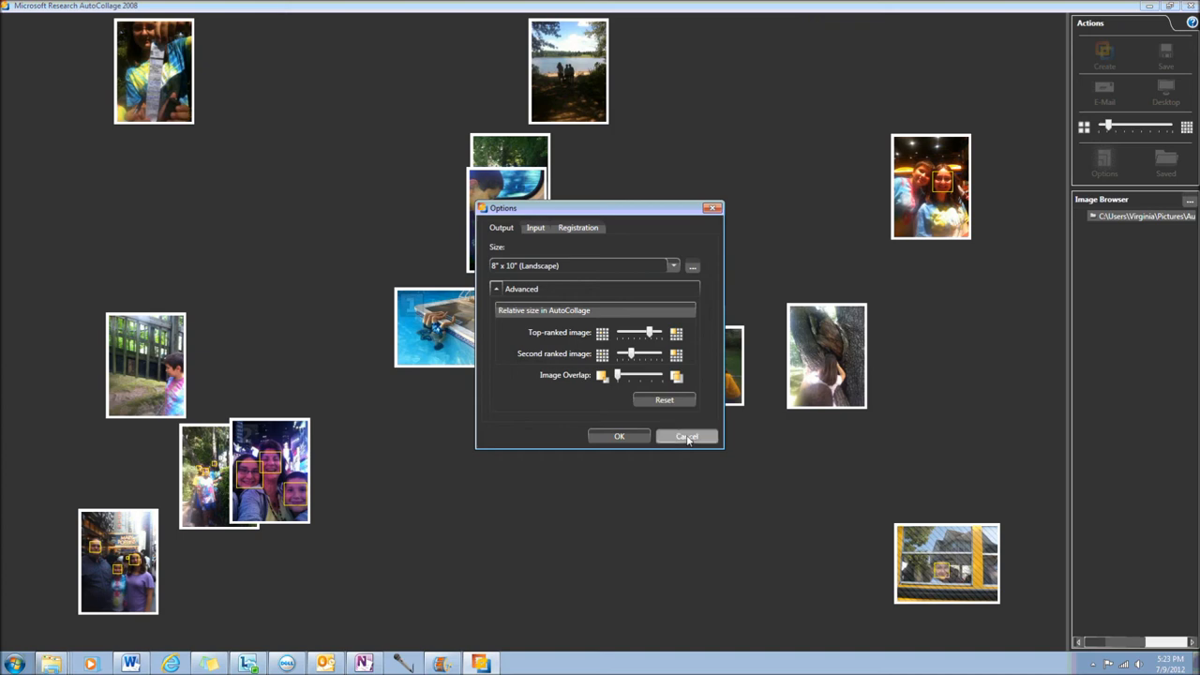
{"action": "left_click", "coordinate": [686, 435]}
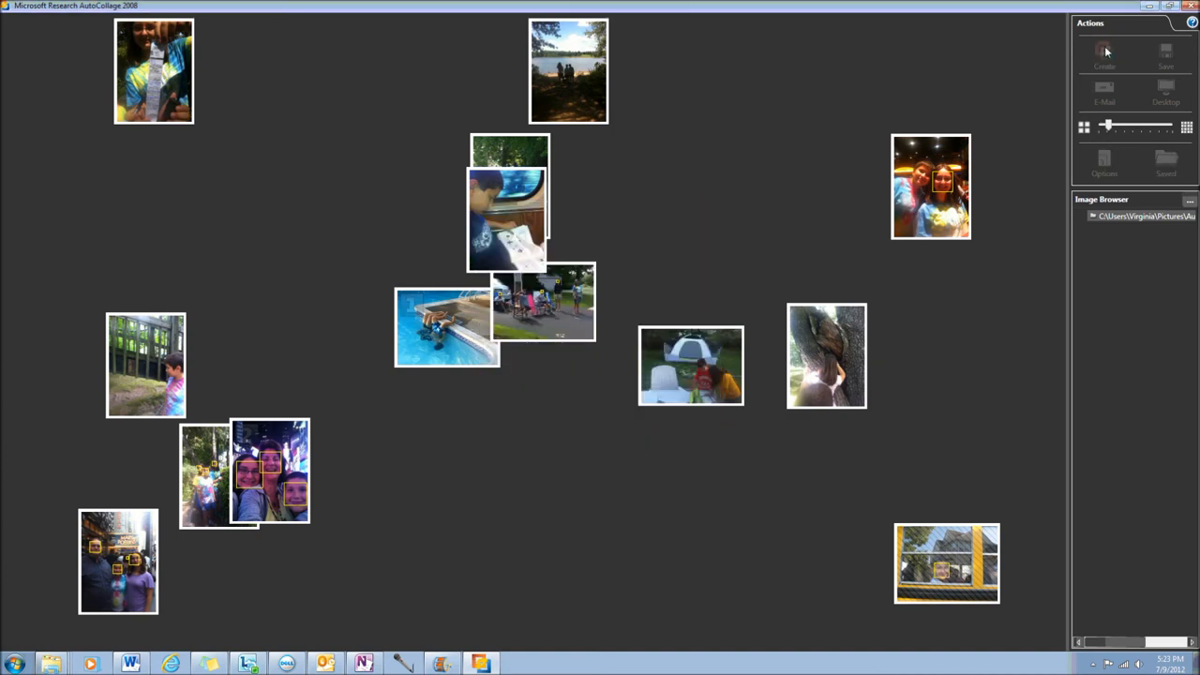
Step: Create the collage so the summer photos blend together on the canvas
{"action": "left_click", "coordinate": [1102, 52]}
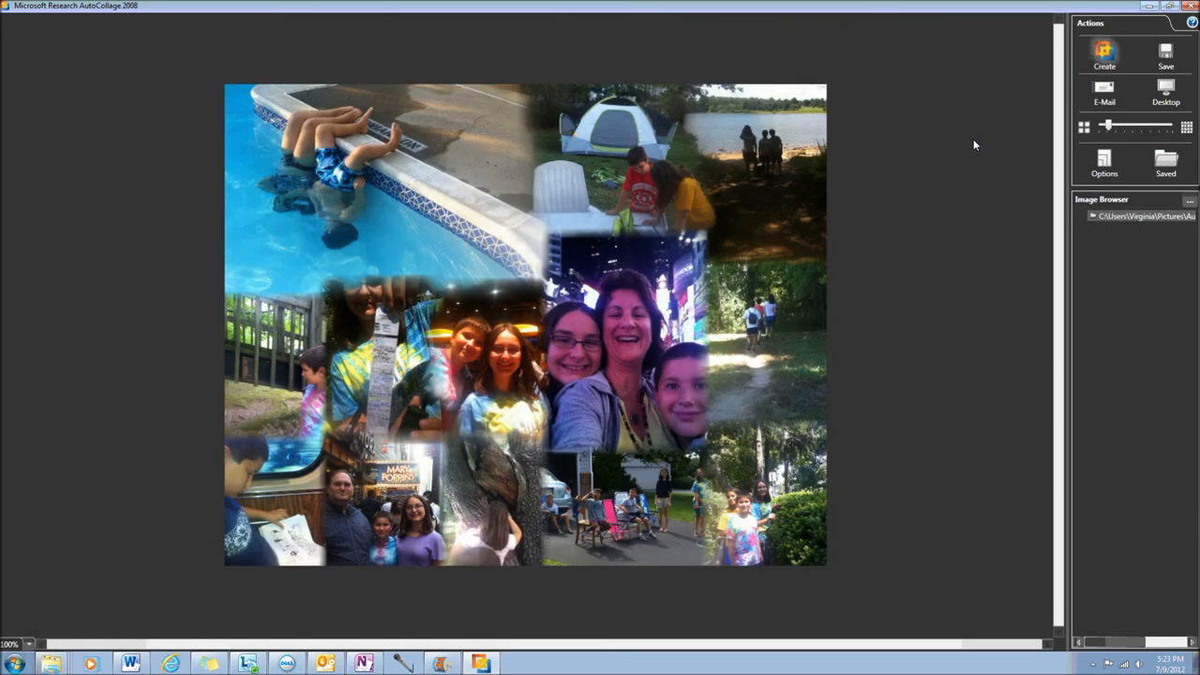
{"action": "mouse_move", "coordinate": [1120, 84]}
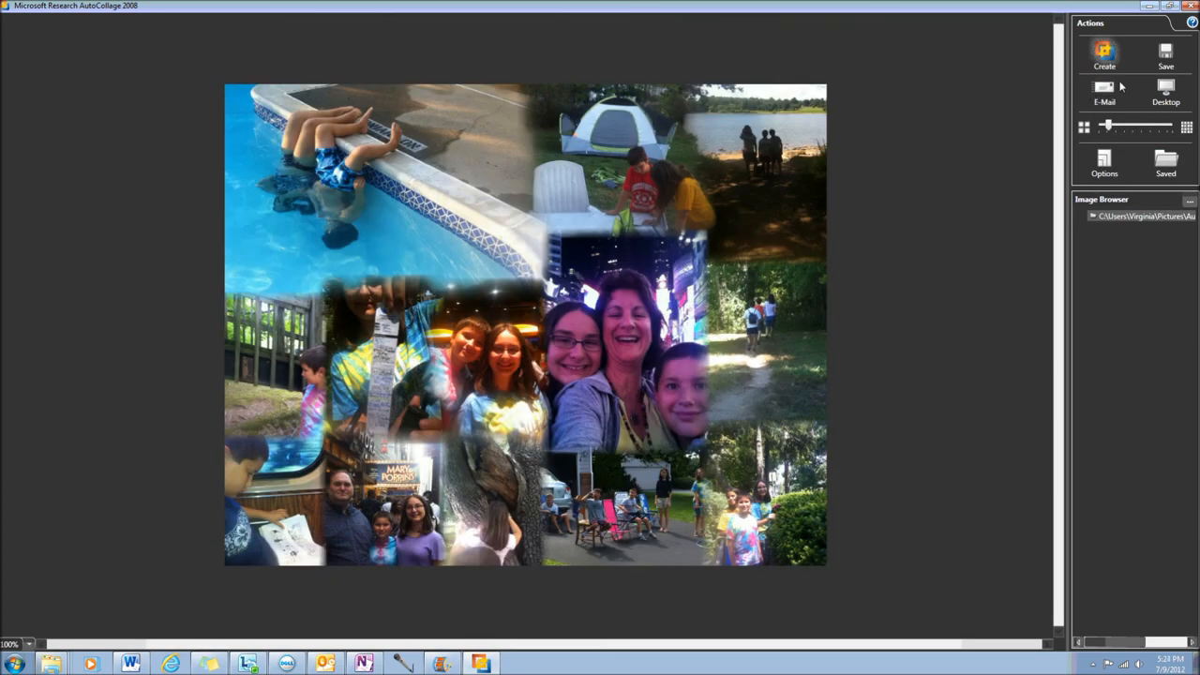